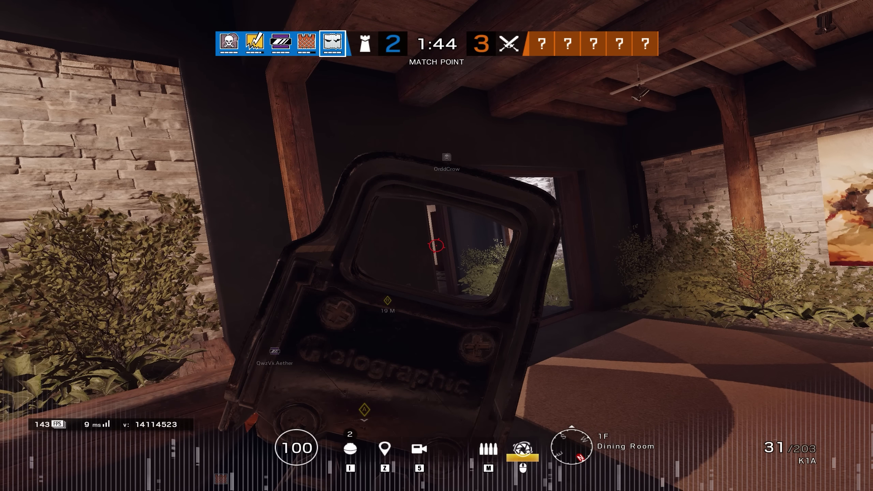
Hold the Dining Room through the match-point round until the count is 5 vs 4
click(437, 248)
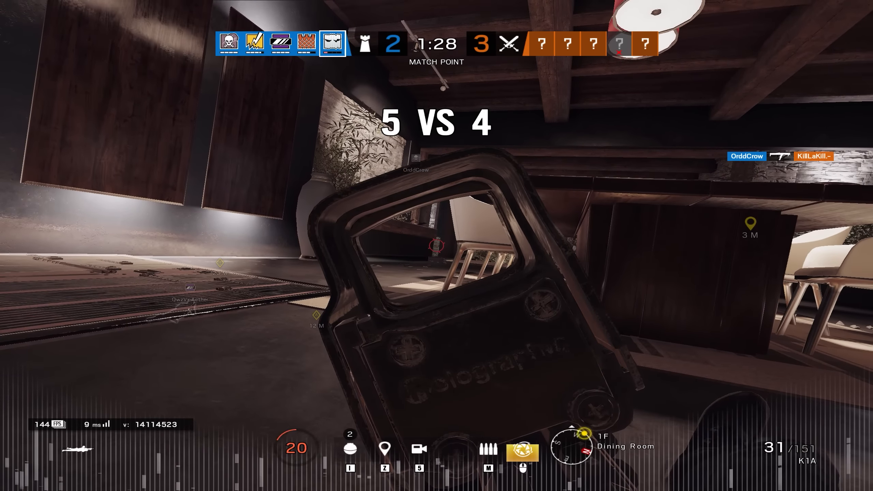
click(435, 248)
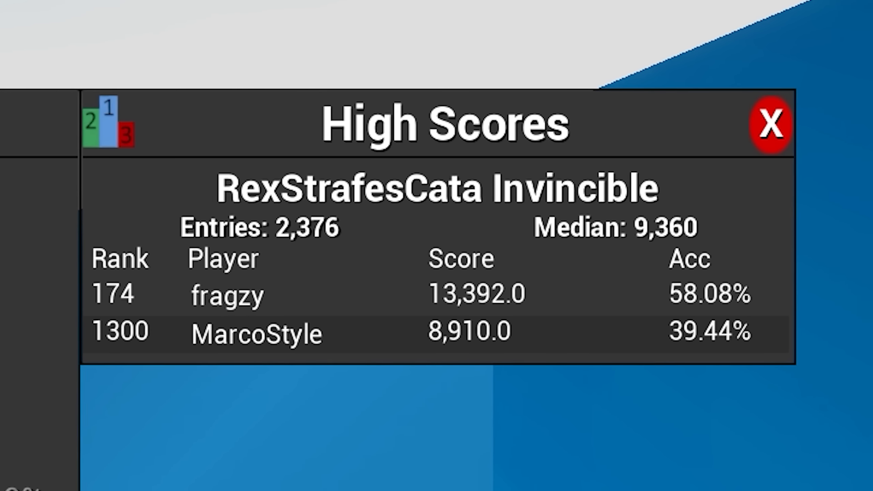
Play RexStrafesCata Invincible, Reflex Flick - Fair and 1wall 6targets extra small, reviewing each High Scores panel
click(772, 127)
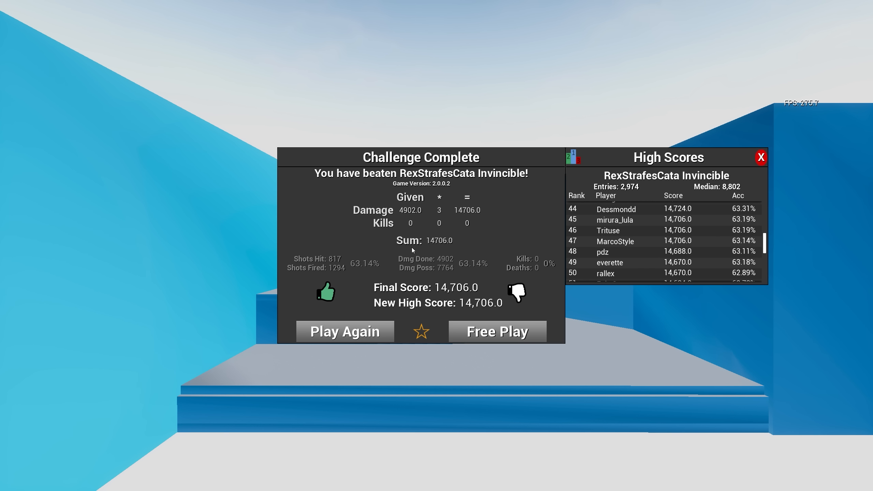
click(345, 331)
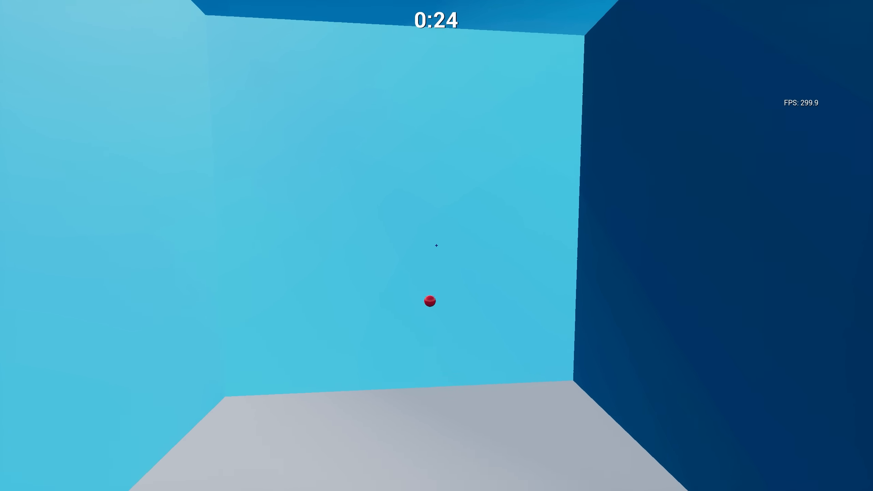
click(430, 301)
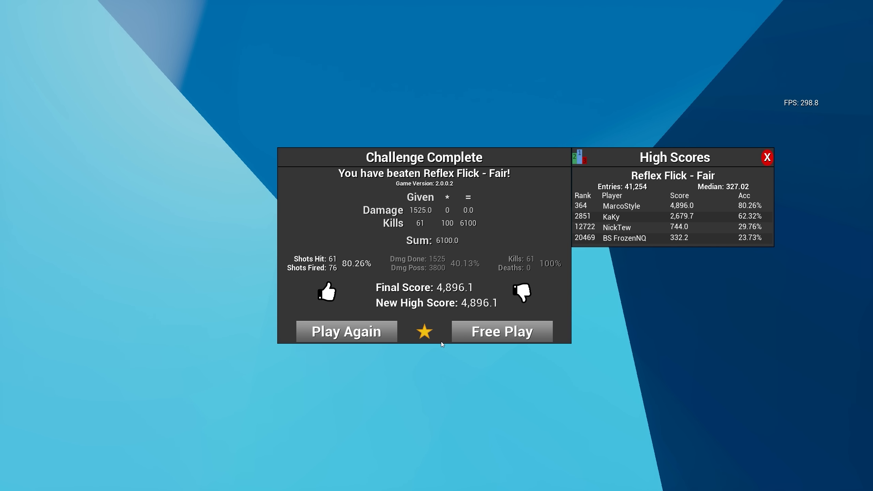
click(347, 331)
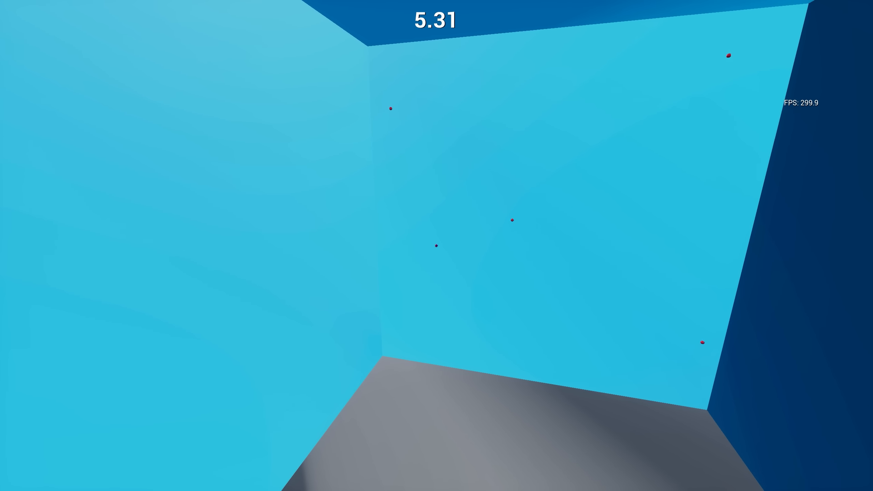
click(438, 245)
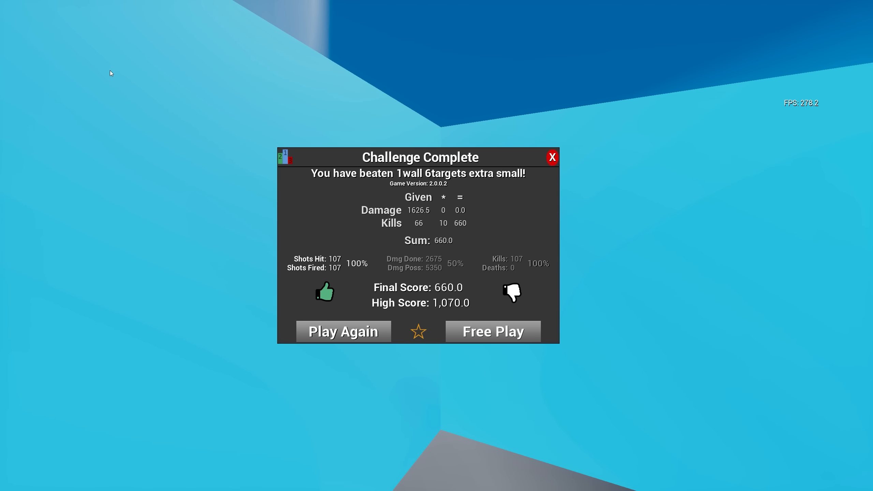
click(418, 332)
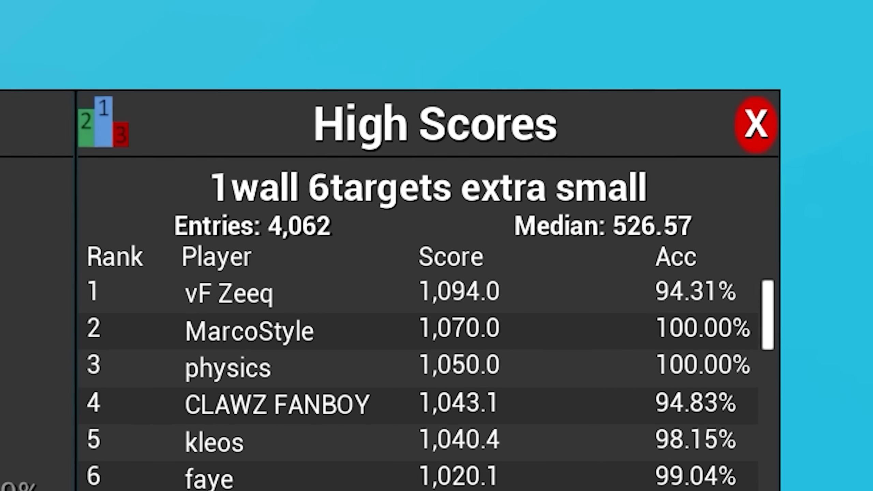
click(754, 128)
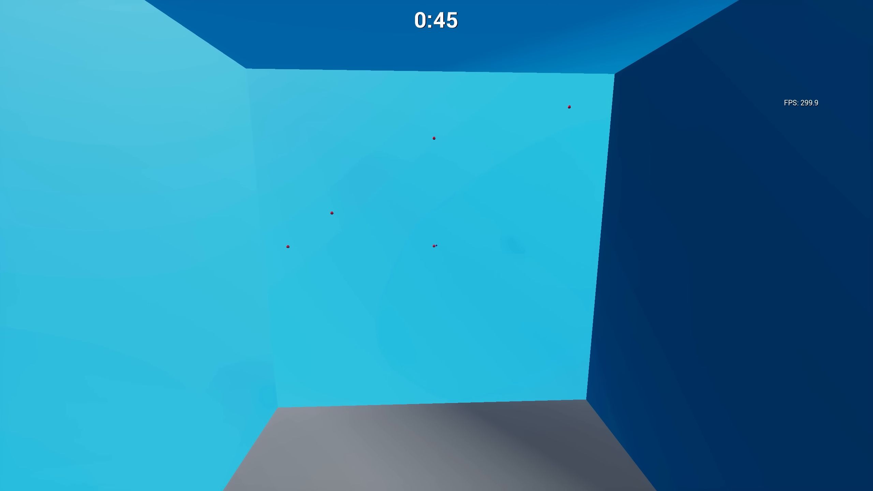
Run 1wall 6targets extra small again, clicking the tiny targets until the timer ends
click(436, 246)
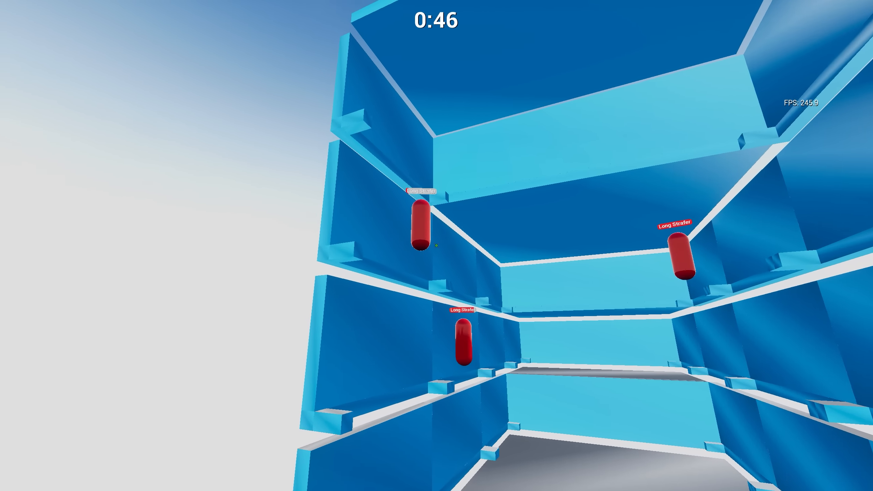
mouse_move(437, 245)
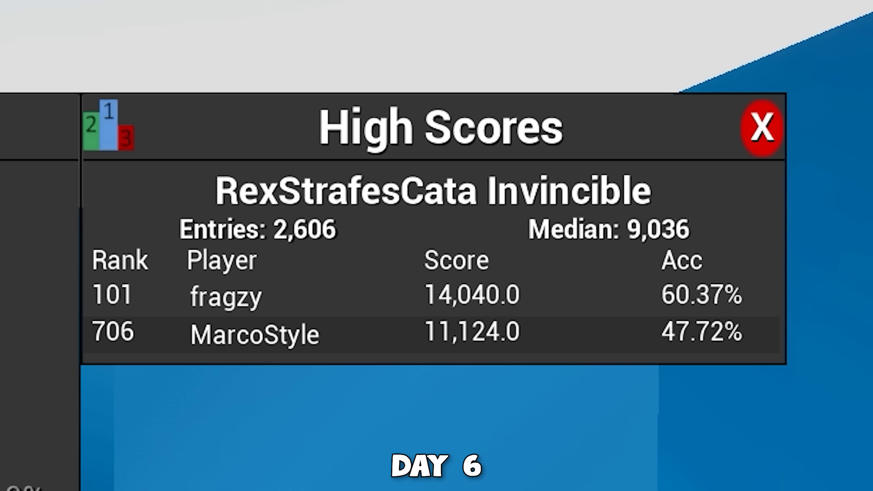
Review the RexStrafesCata Invincible High Scores, showing 11,124.0 at rank 706
click(762, 128)
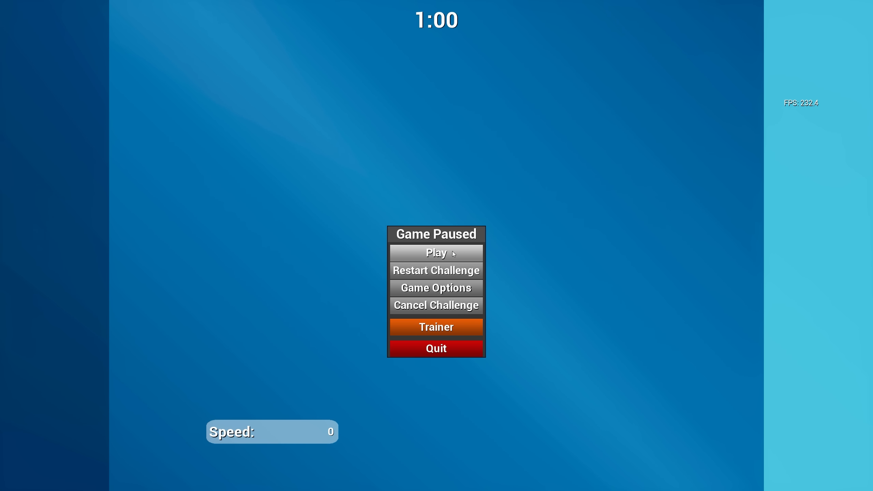
Resume with Play and finish 5 Sphere Hipfire Small, scoring 1,400.1 for 13th place
click(436, 253)
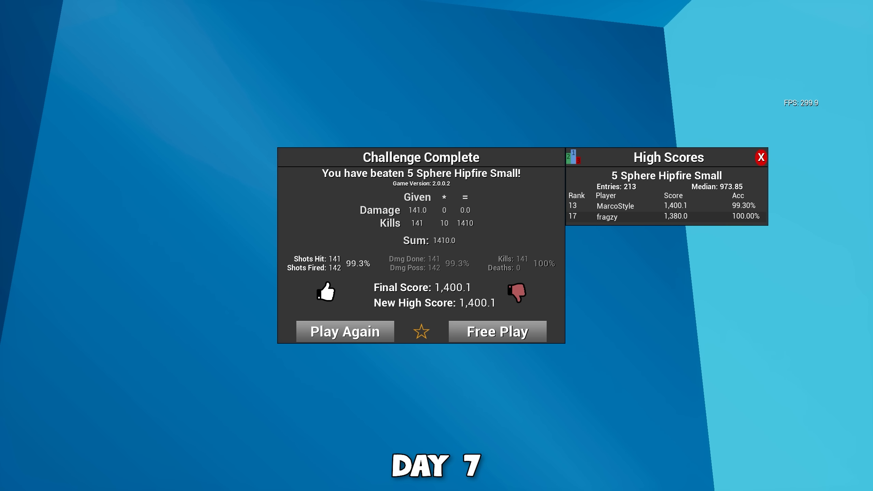
mouse_move(170, 30)
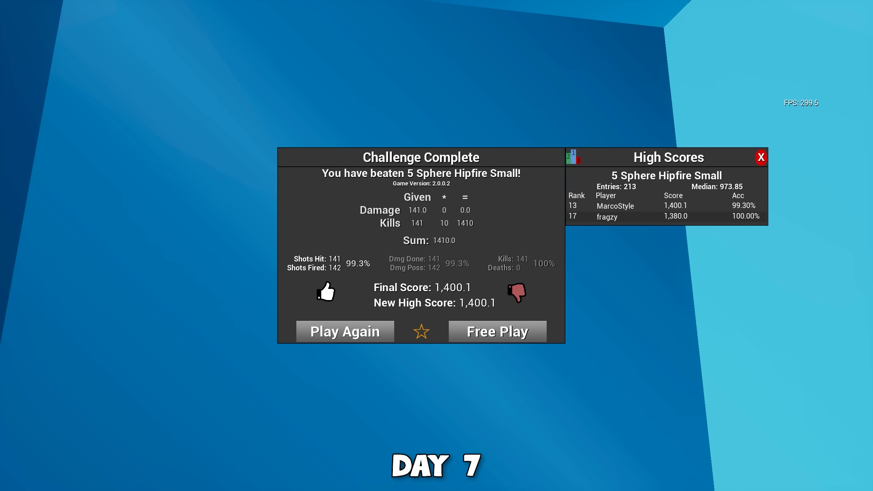
click(345, 331)
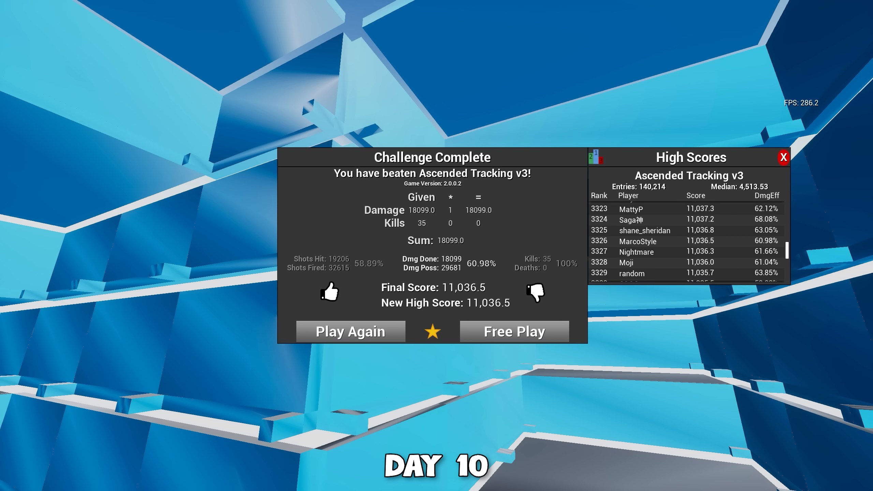
Finish Ascended Tracking v3 with a new high score of 11,036.5 at rank 3326
click(350, 332)
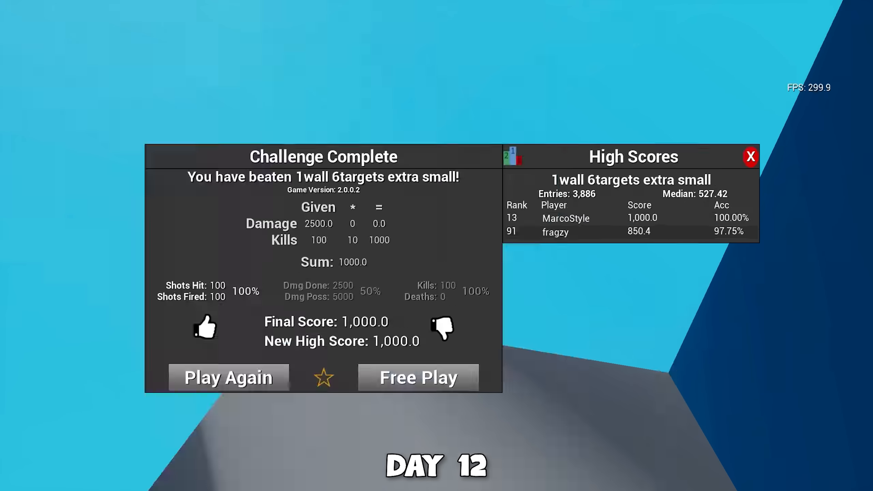
Clear 1wall 6targets extra small at 100% accuracy for a 1,000.0 high score, ranked 13th
click(229, 377)
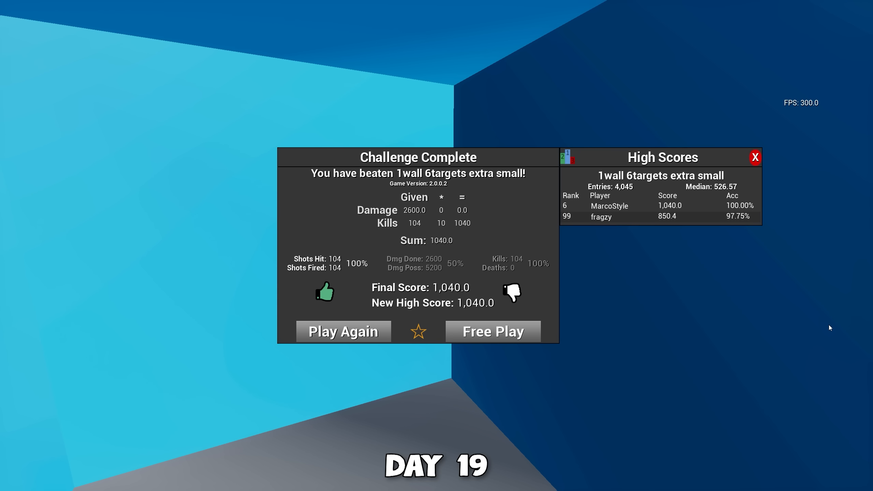
View RexStrafesCata Invincible High Scores: the day 6 score of 11,124 ranks 706th of 2,606
click(344, 332)
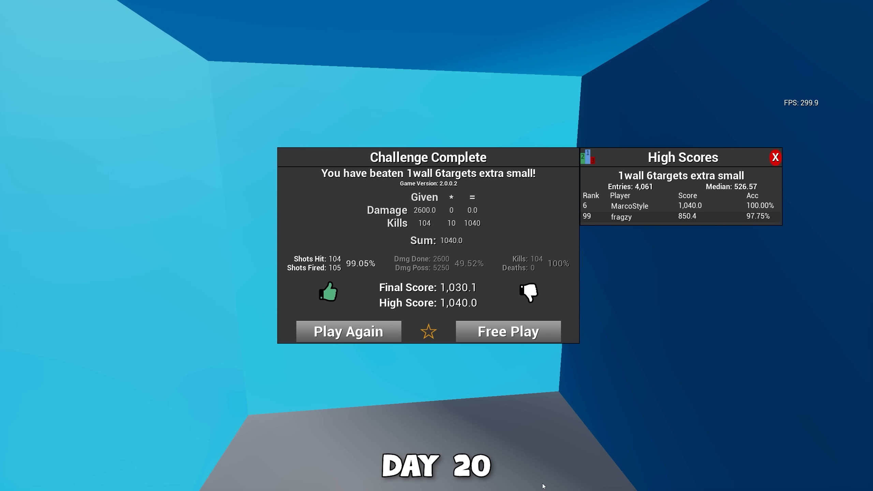
click(349, 332)
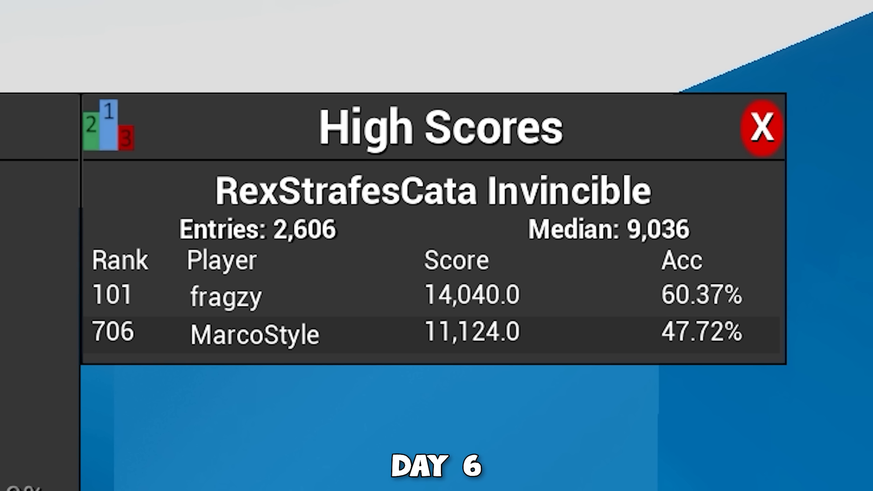
click(761, 130)
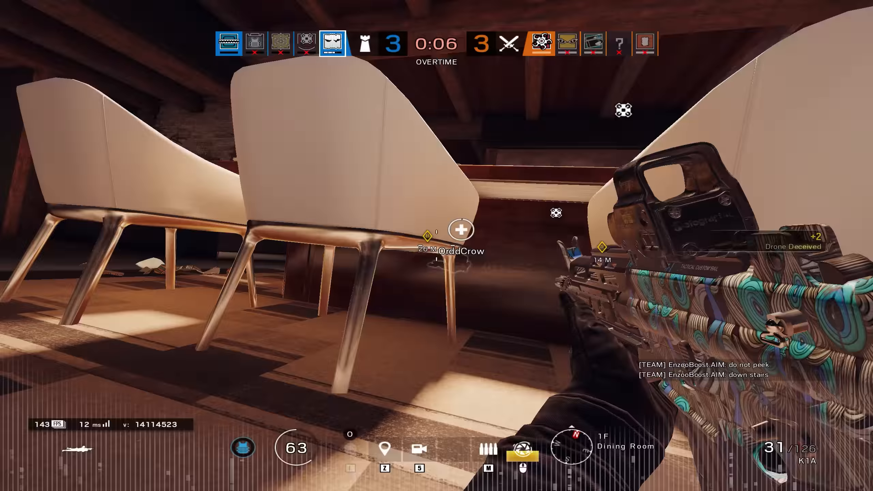